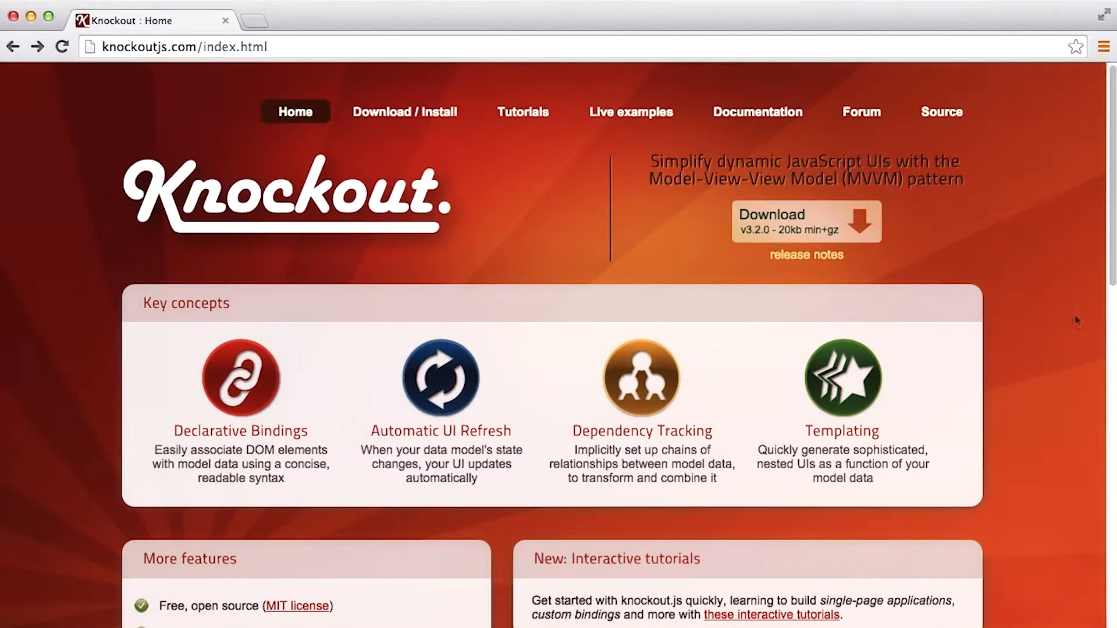
Step: Open the Knockout documentation from the top navigation, landing on its Introduction page
left_click(756, 112)
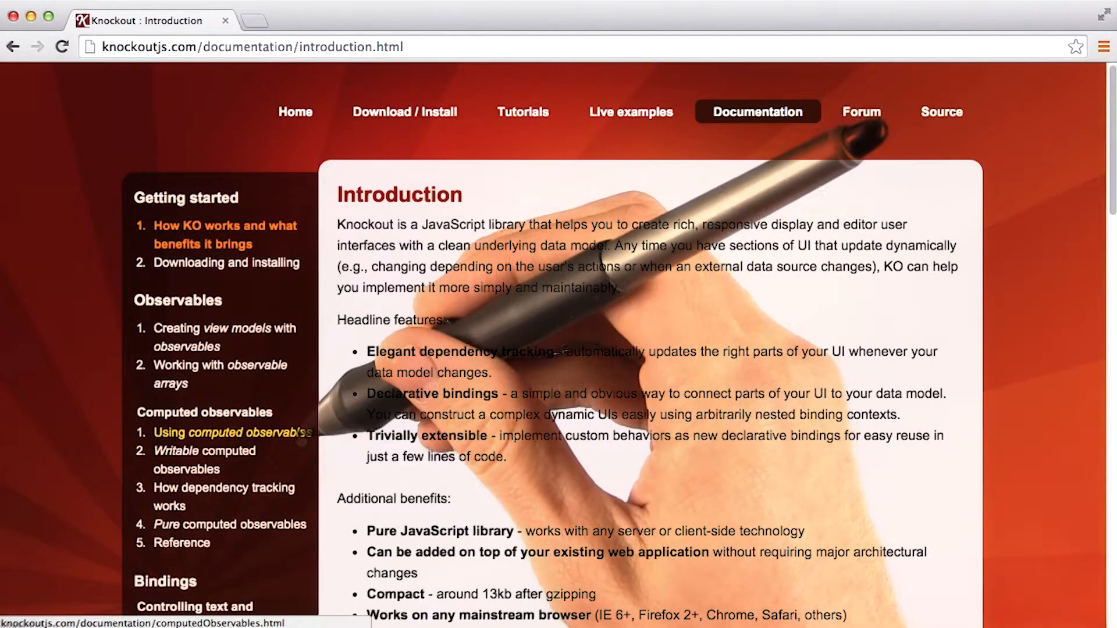
Step: Open 'Using computed observables' from the sidebar and bring the fullName code example into view
left_click(228, 433)
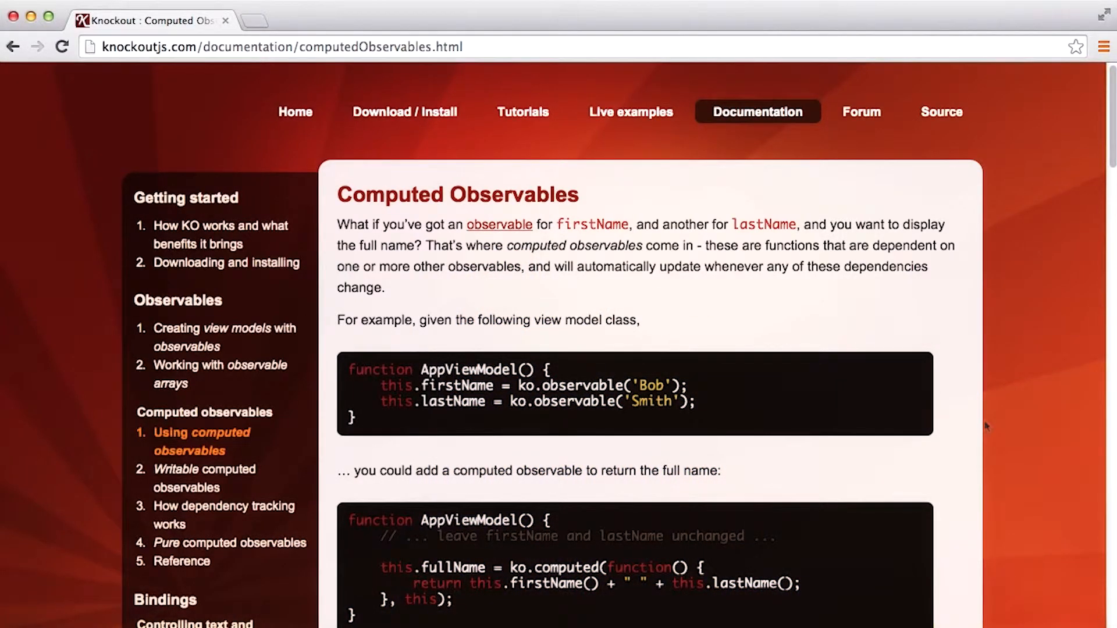
scroll("down", 3)
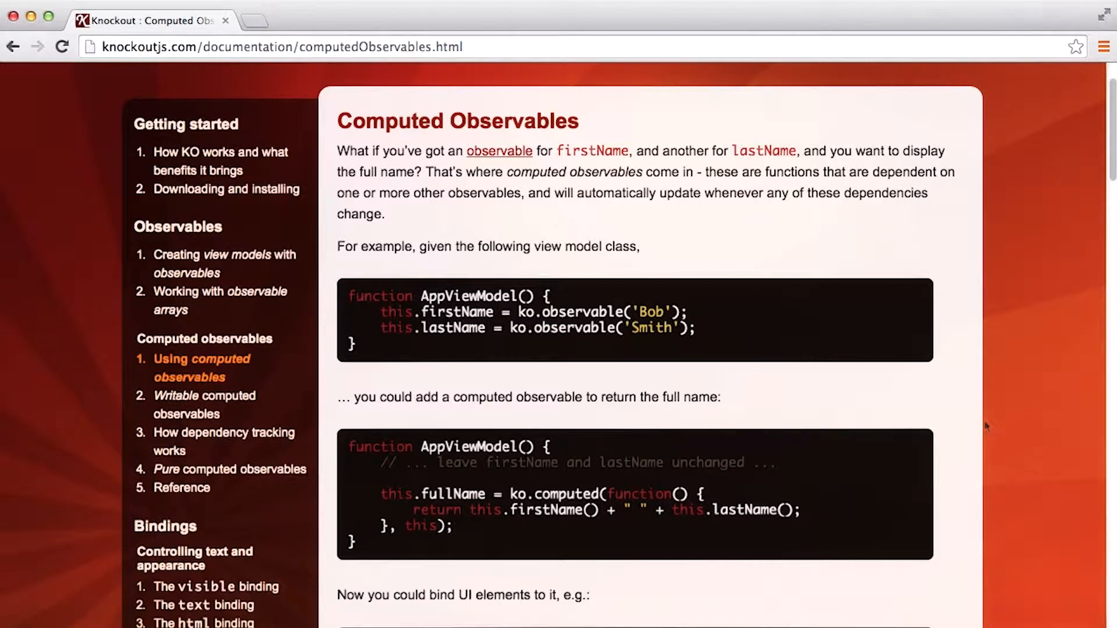